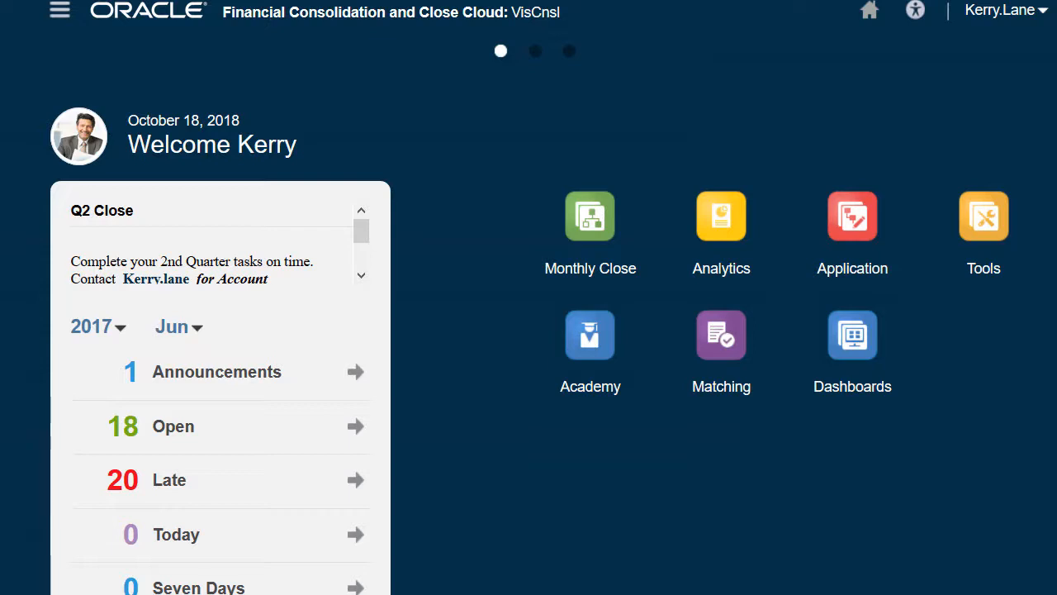
mouse_move(597, 198)
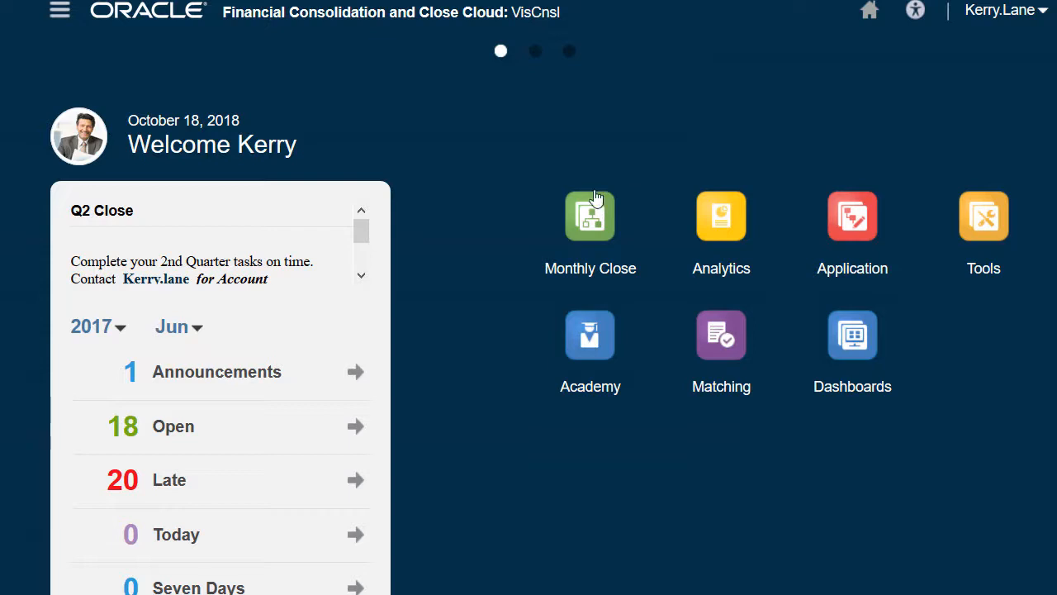
Step: Expand the Monthly Close card to reveal Close Process, Tax and Monthly Reporting
left_click(590, 217)
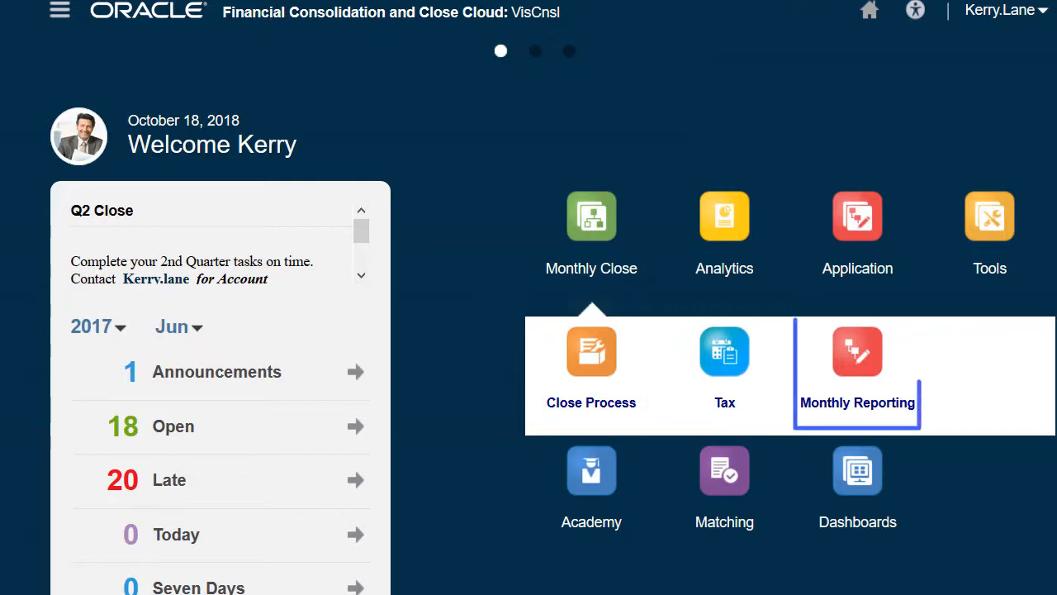
Step: Reach the Operating Expenses Actual vs Forecast Comments form via the Monthly Reporting expenses chart
left_click(858, 350)
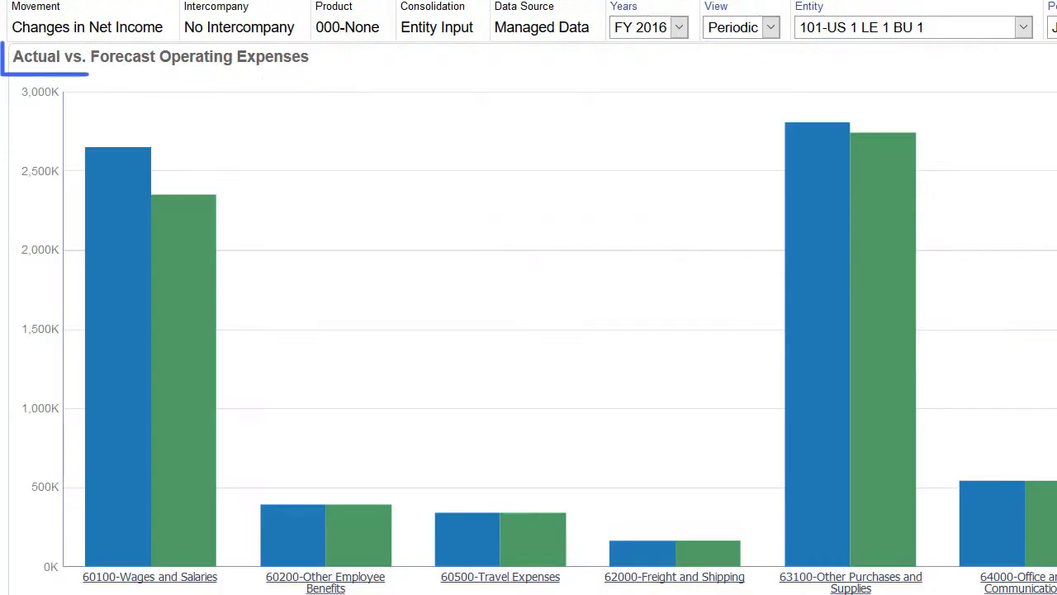
left_click(160, 56)
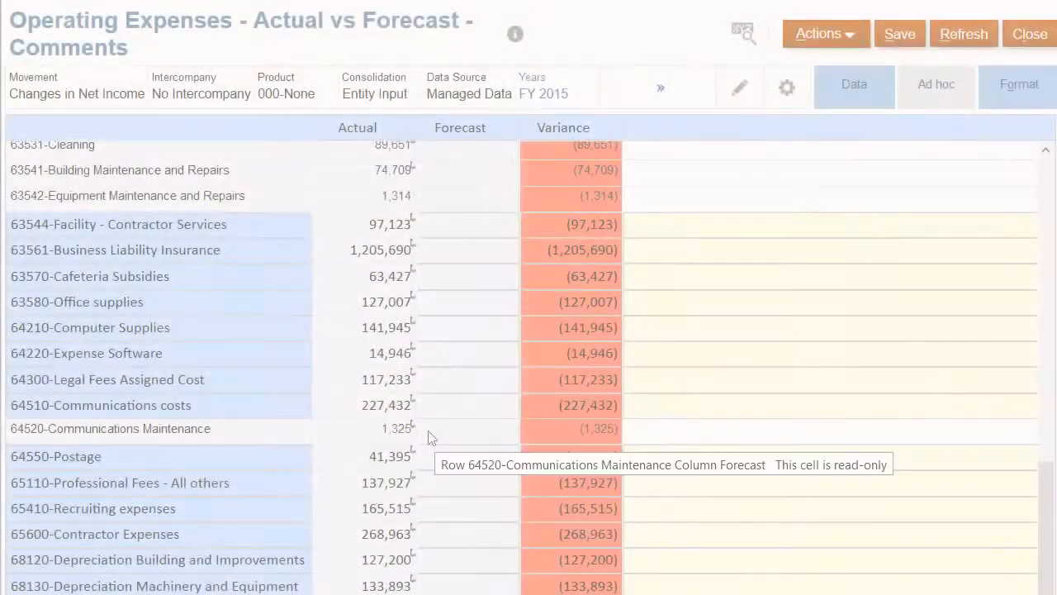
Step: Drill through the 1,325 Communications Maintenance actual to Sales East's amount details and into JD Edwards
left_click(363, 430)
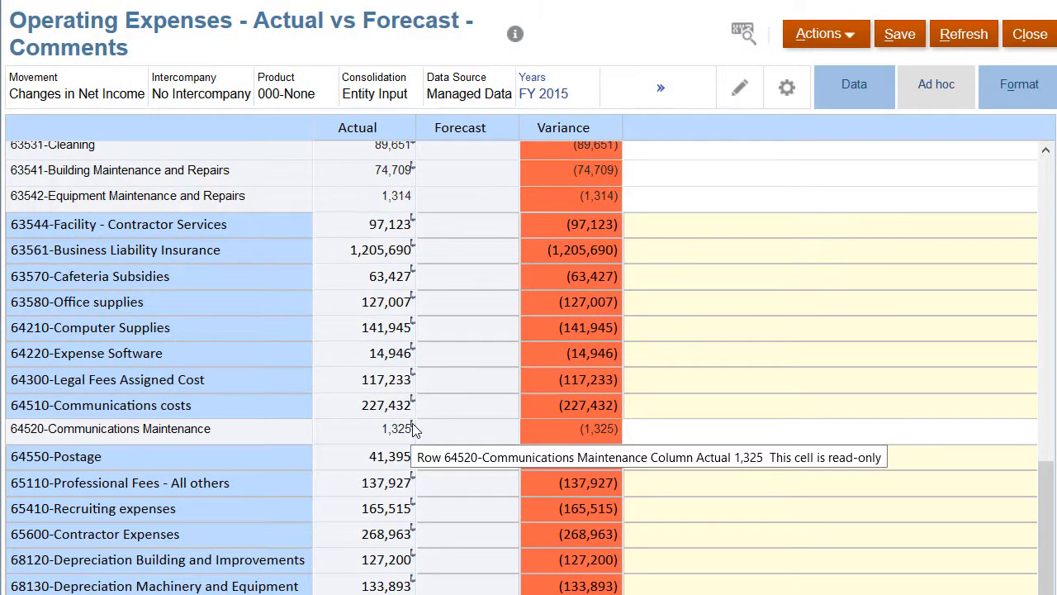
right_click(380, 430)
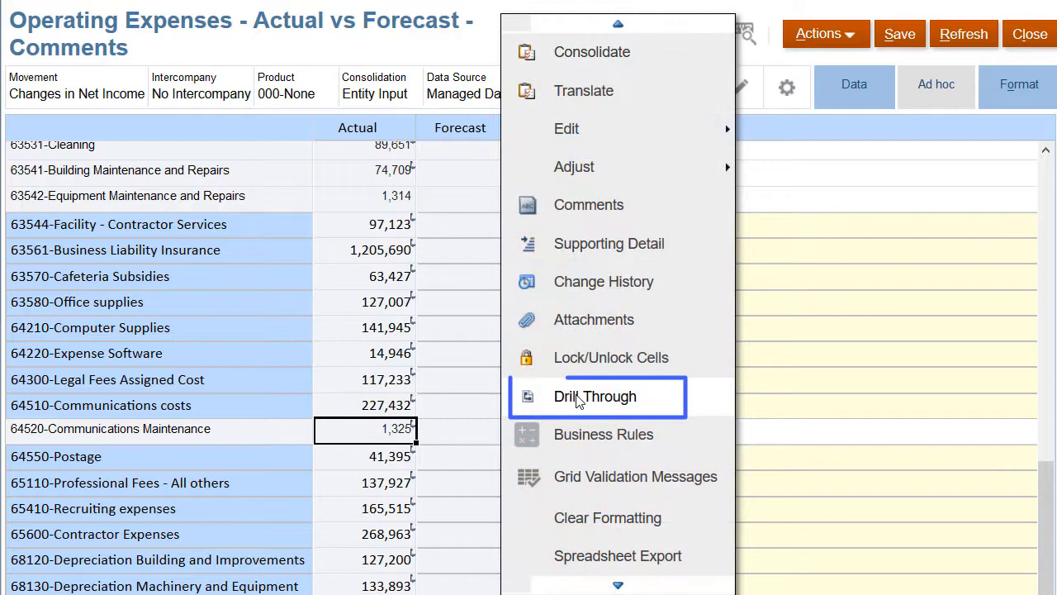
left_click(595, 397)
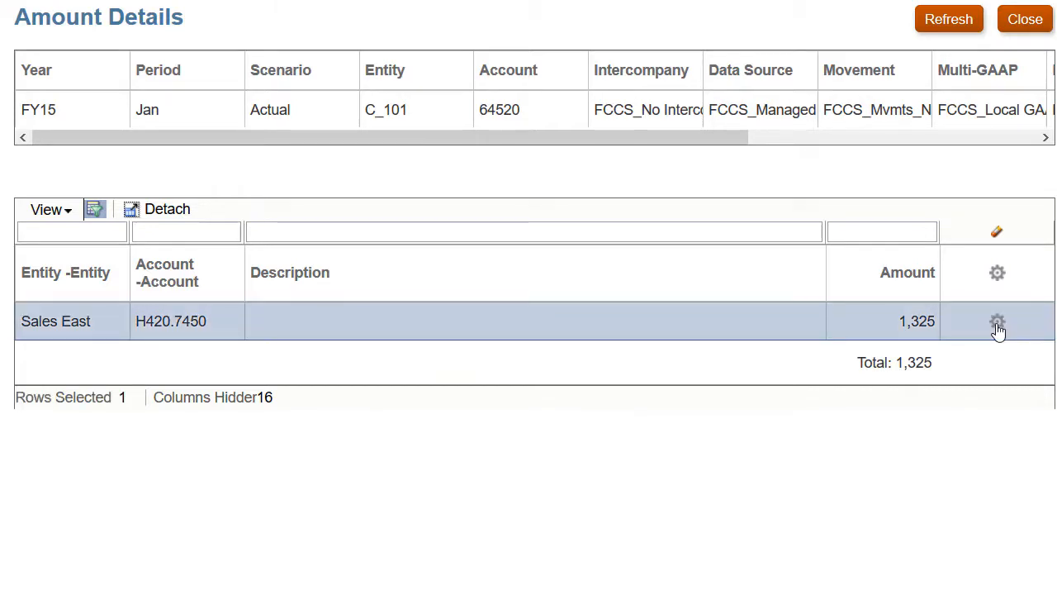
left_click(997, 320)
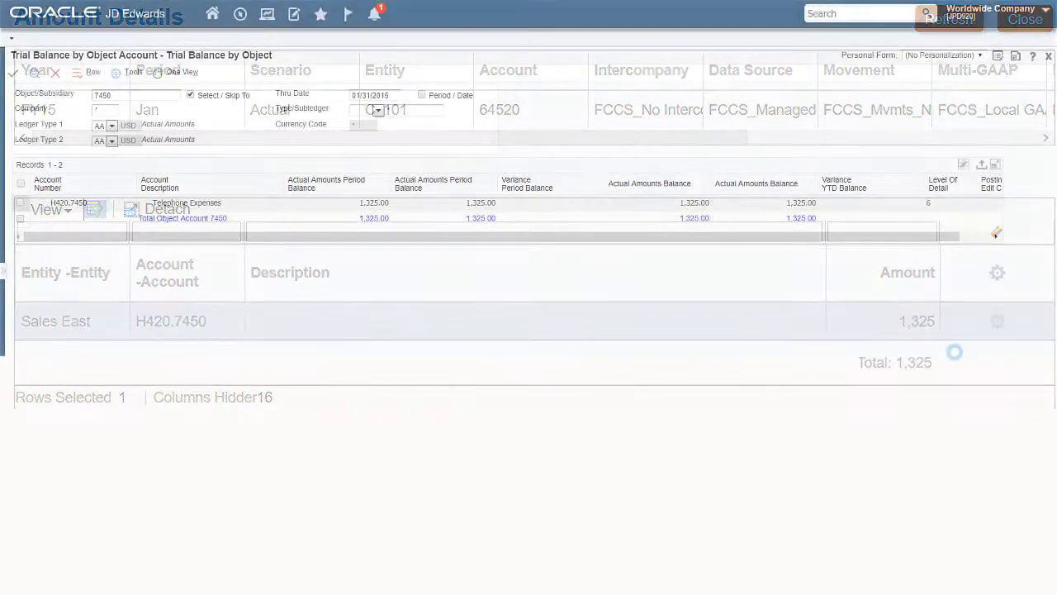
Step: Review the H420.7450 Telephone Expenses trial balance row of 1,325 and return to the form
left_click(1024, 20)
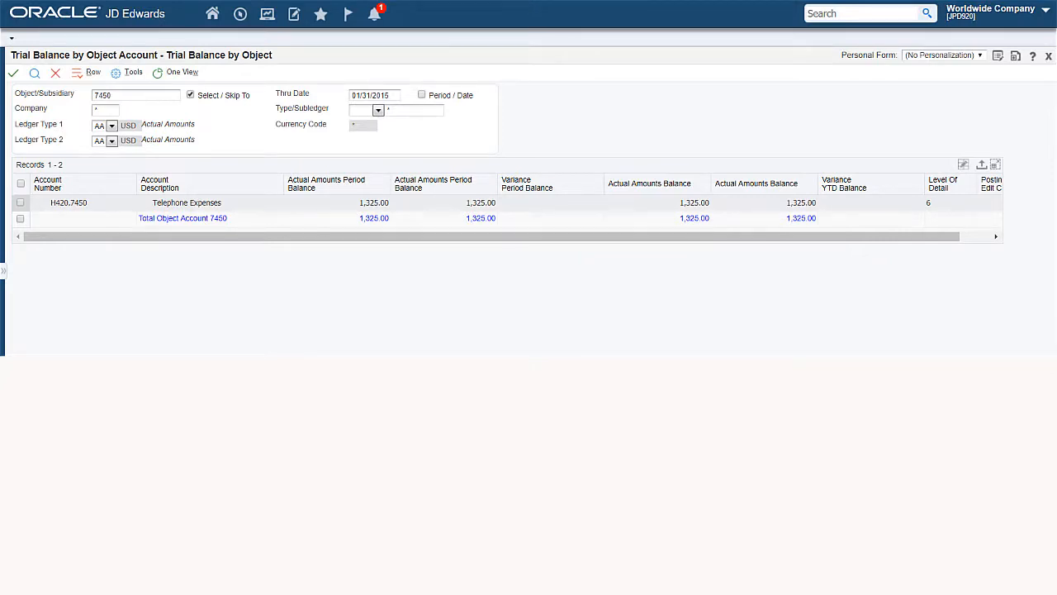
left_click(182, 218)
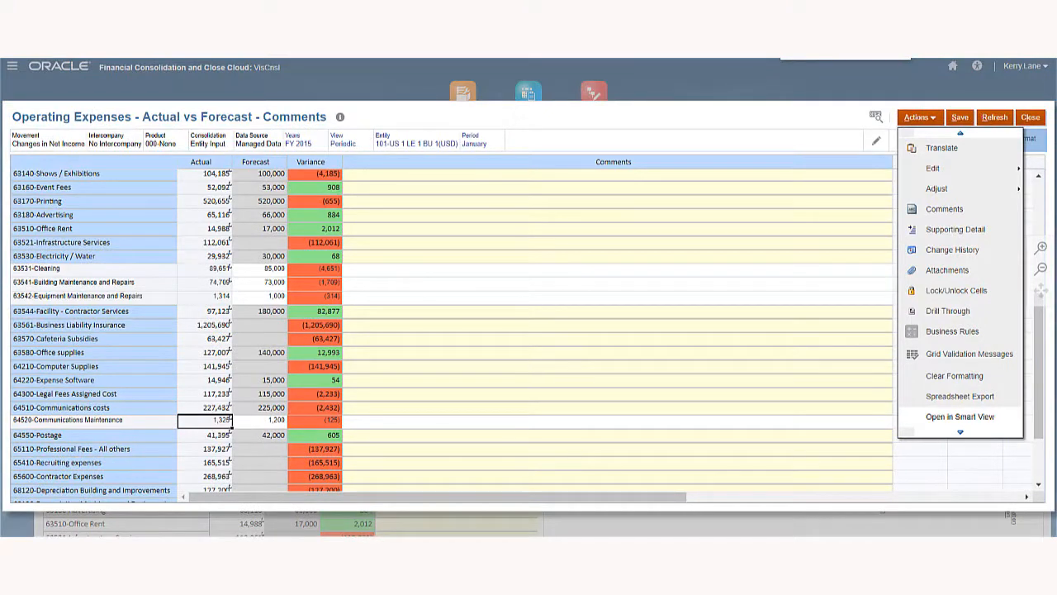
mouse_move(959, 417)
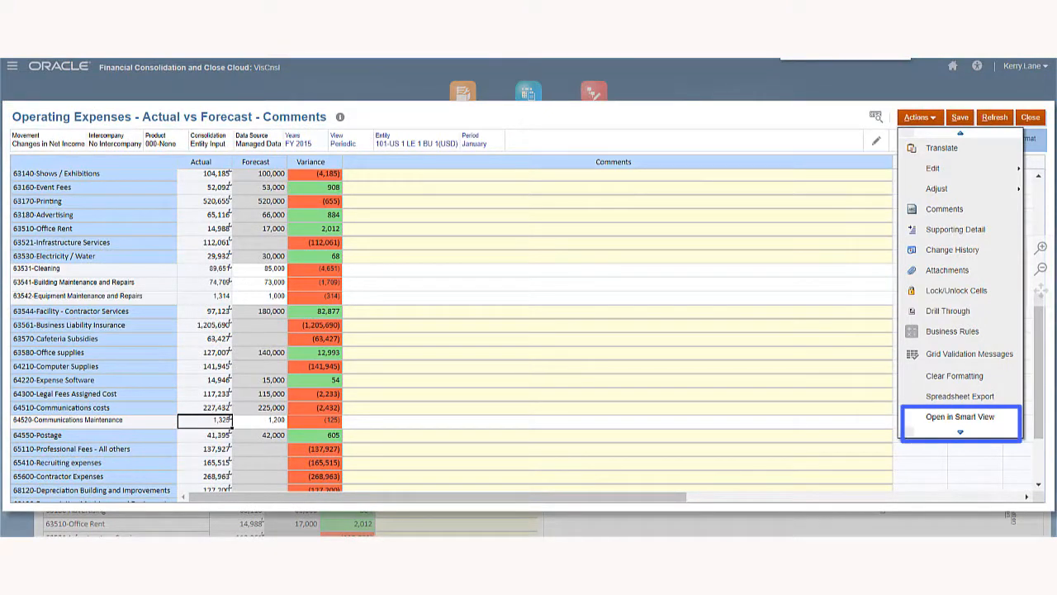